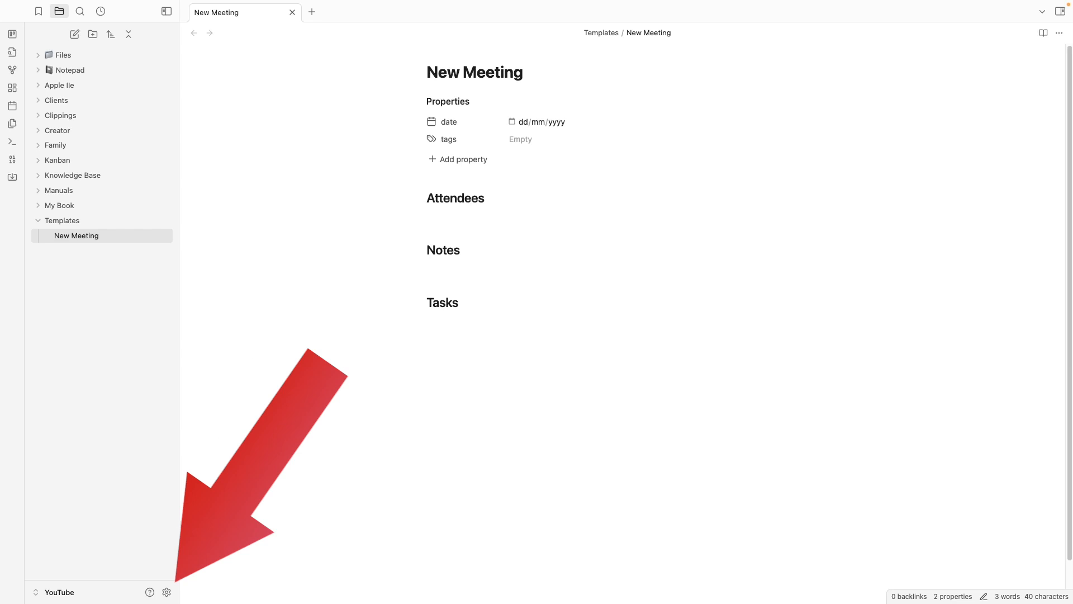
Step: Open Settings and view the Templates core plugin options, set to the Templates folder
left_click(166, 592)
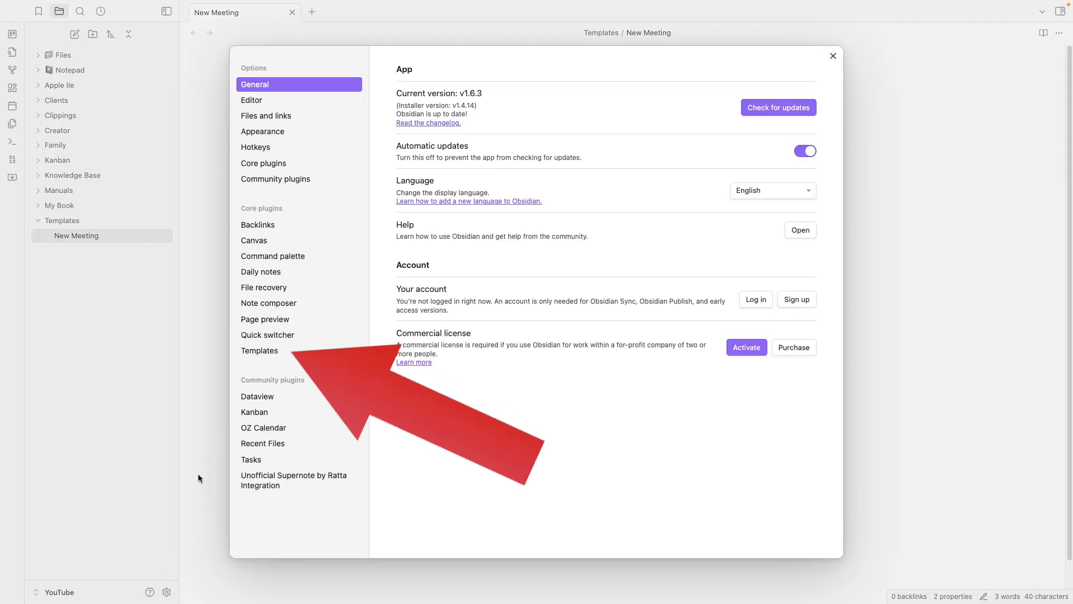
left_click(259, 350)
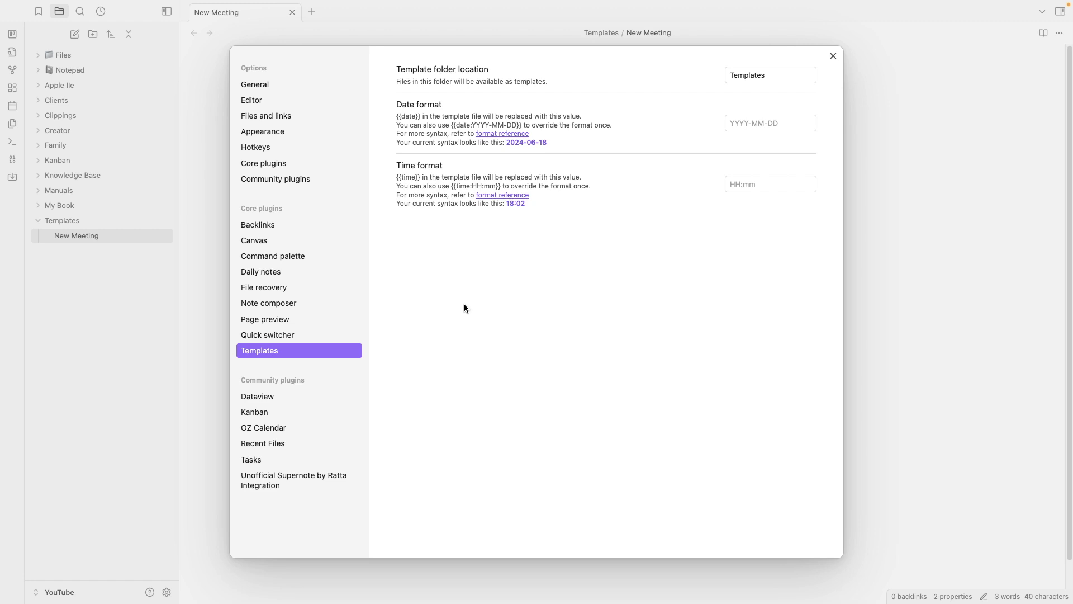
mouse_move(470, 302)
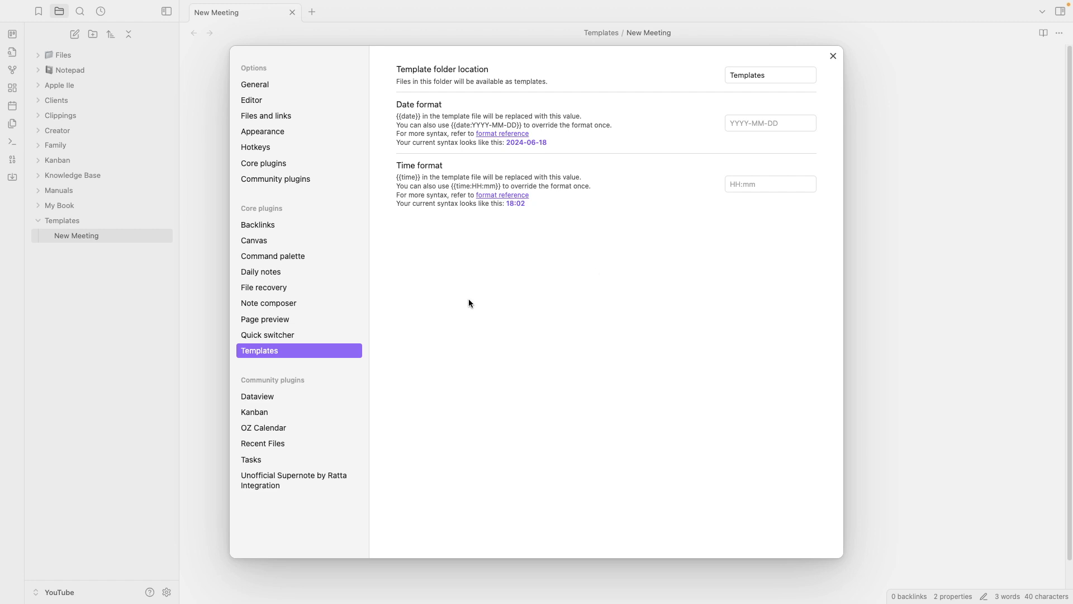
mouse_move(592, 275)
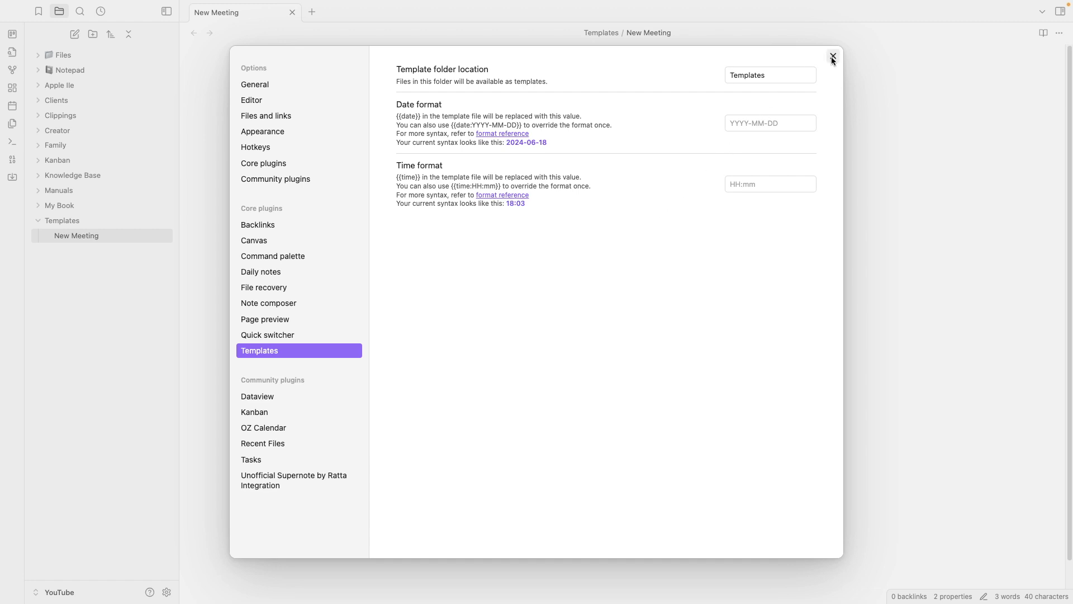
Step: Close Settings and switch the New Meeting template to Source mode
left_click(832, 56)
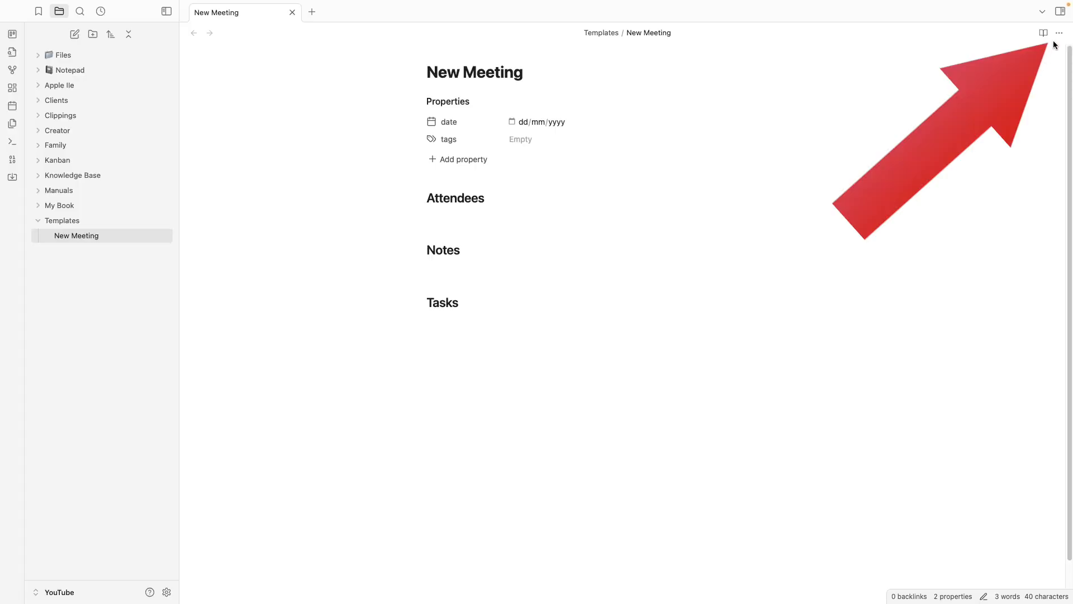
left_click(1058, 32)
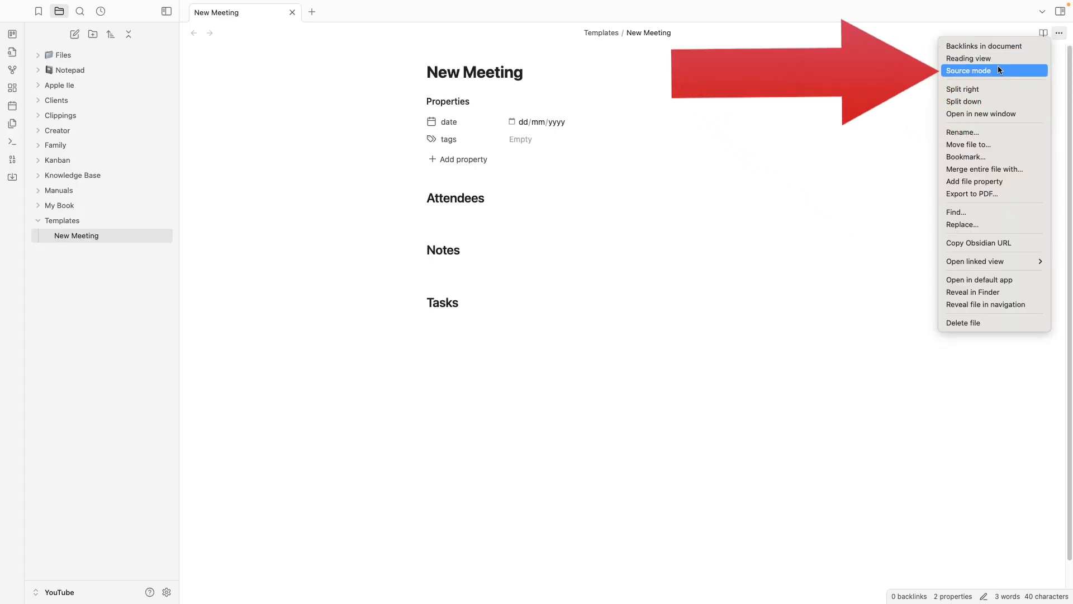
left_click(967, 70)
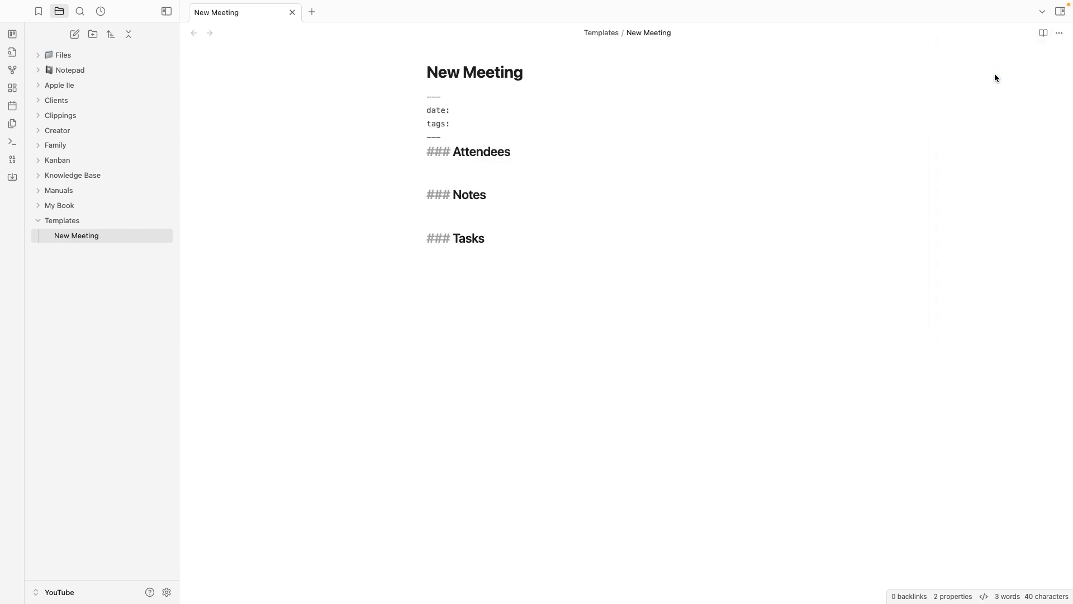
mouse_move(497, 110)
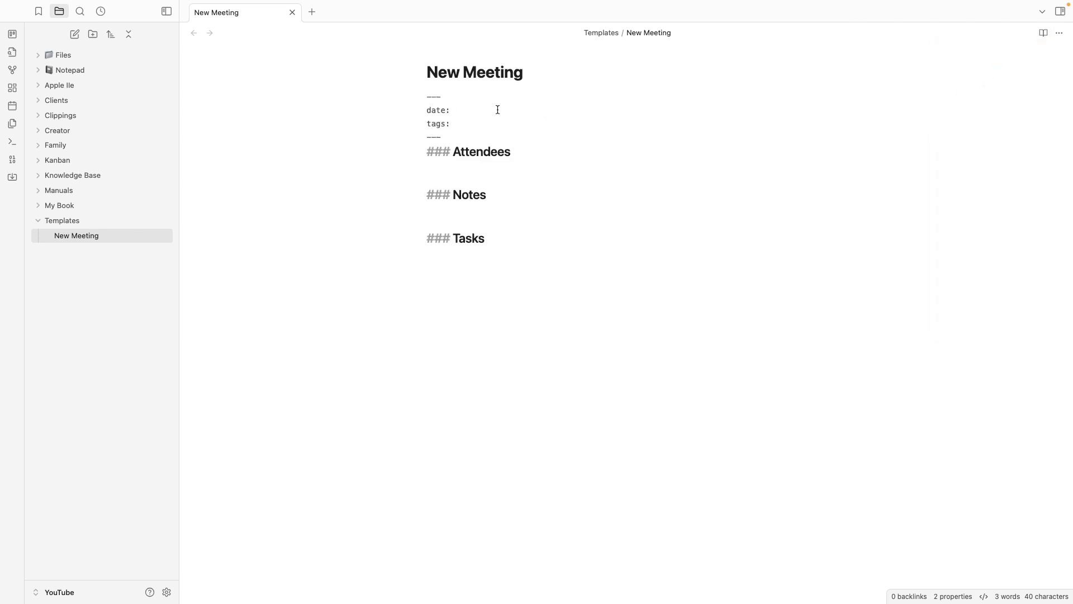
Step: Enter {{date:YYYY-MM-DD}} as the date property's value
left_click(453, 110)
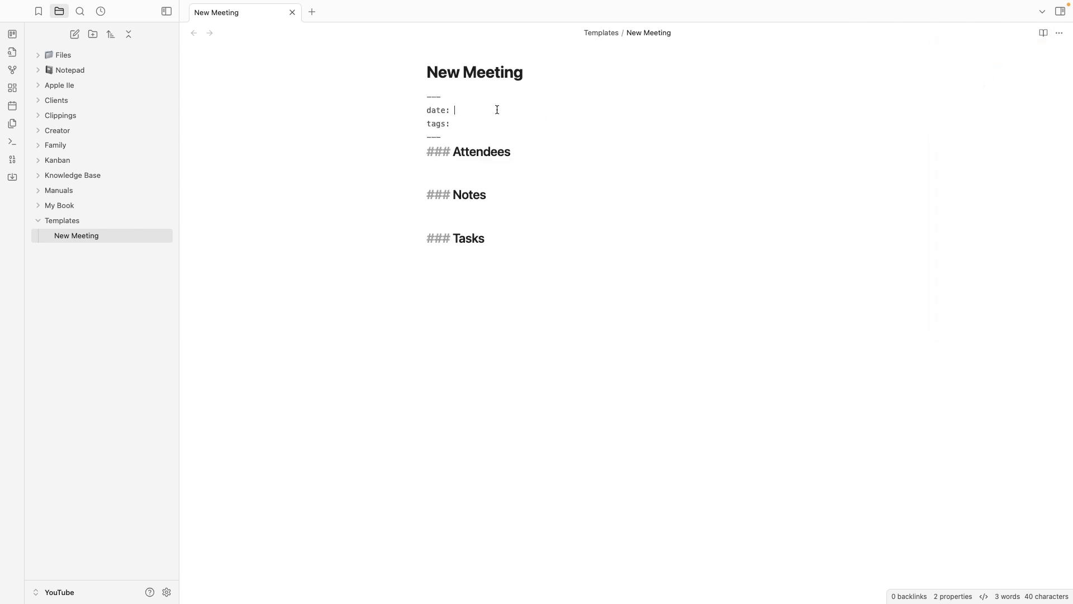
type("{{}}")
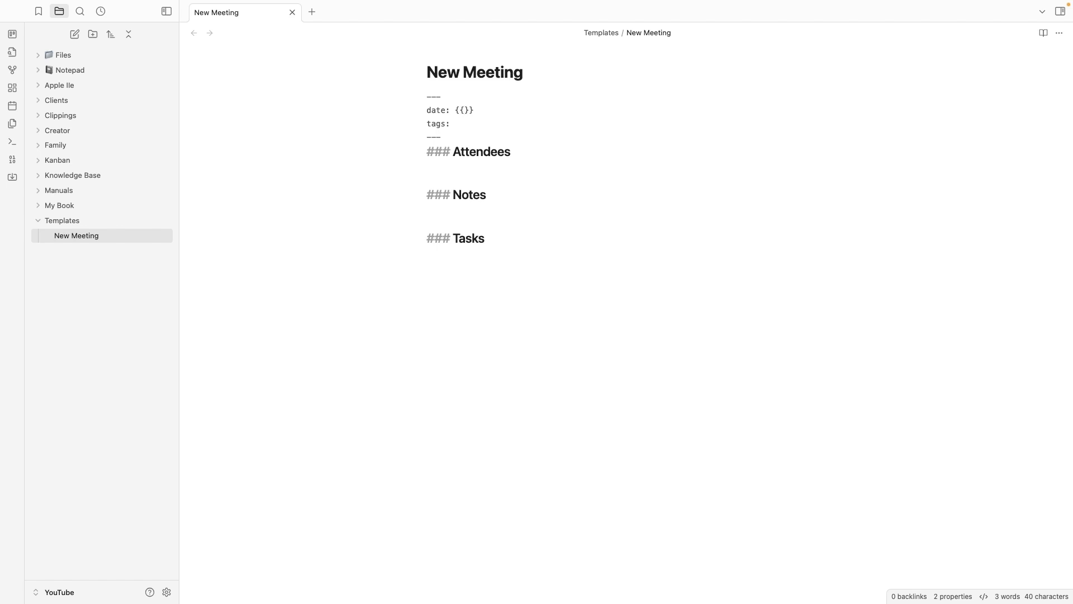
type("date:YYYY-")
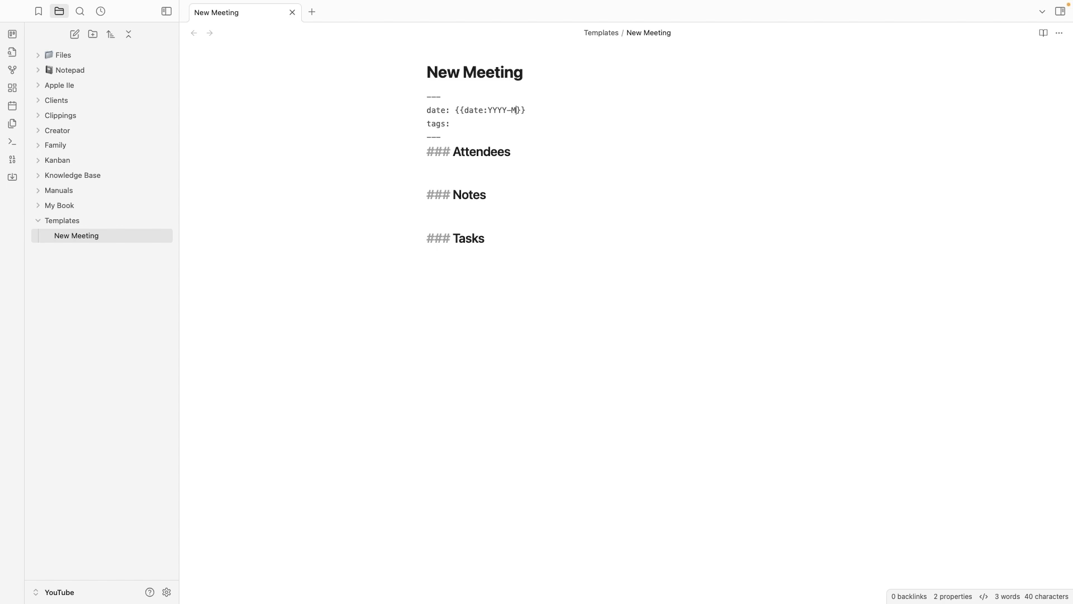
type("M-DD")
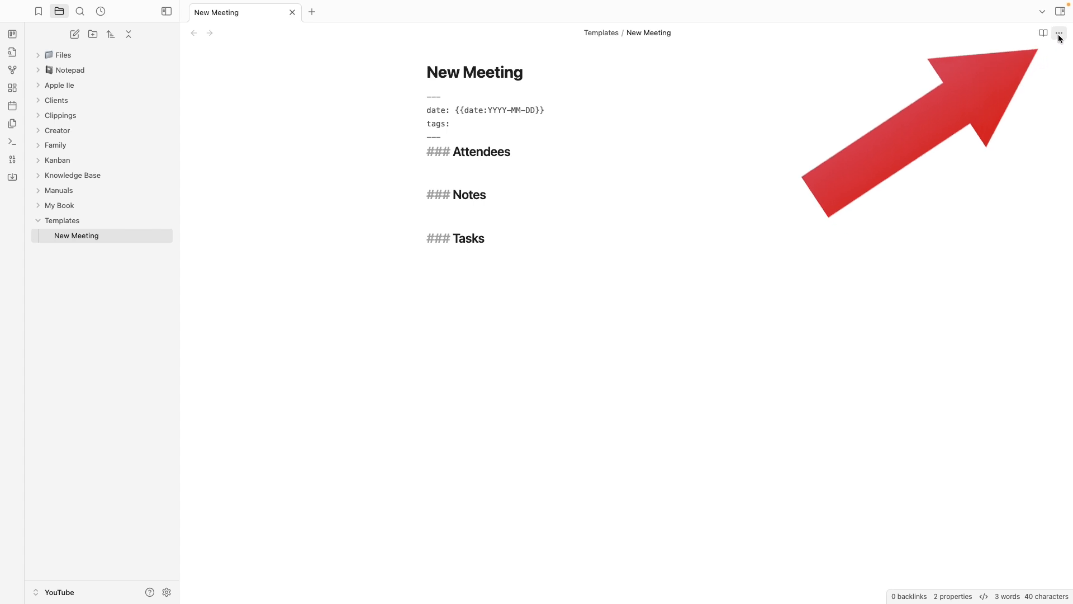
Step: Turn off Source mode to see the template's formatted properties again
left_click(1043, 33)
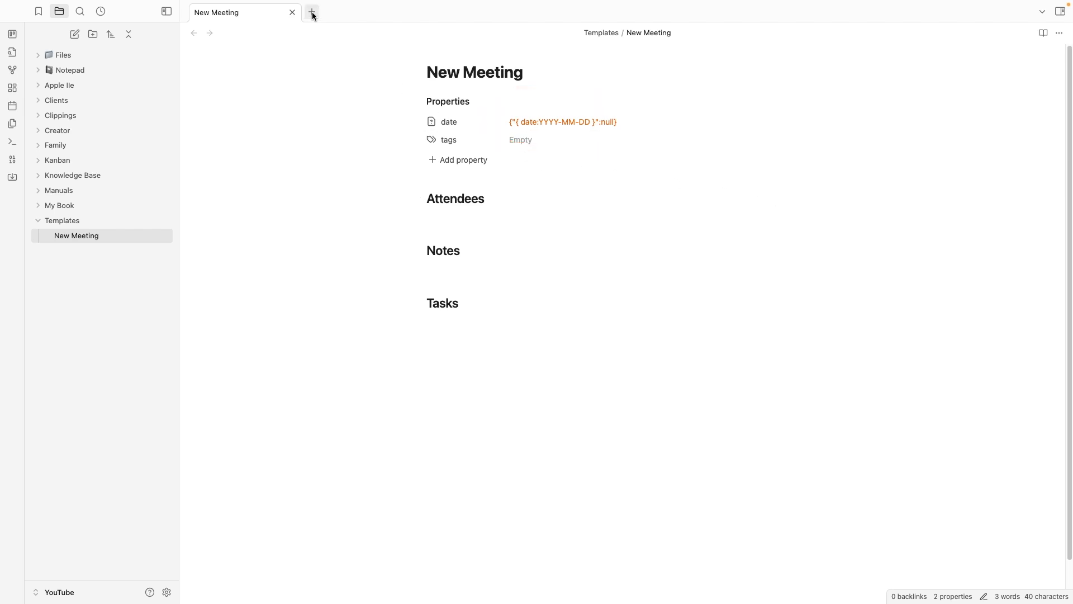
Step: Create a new Untitled note and insert the New Meeting template, filling date 18/06/2024
left_click(311, 13)
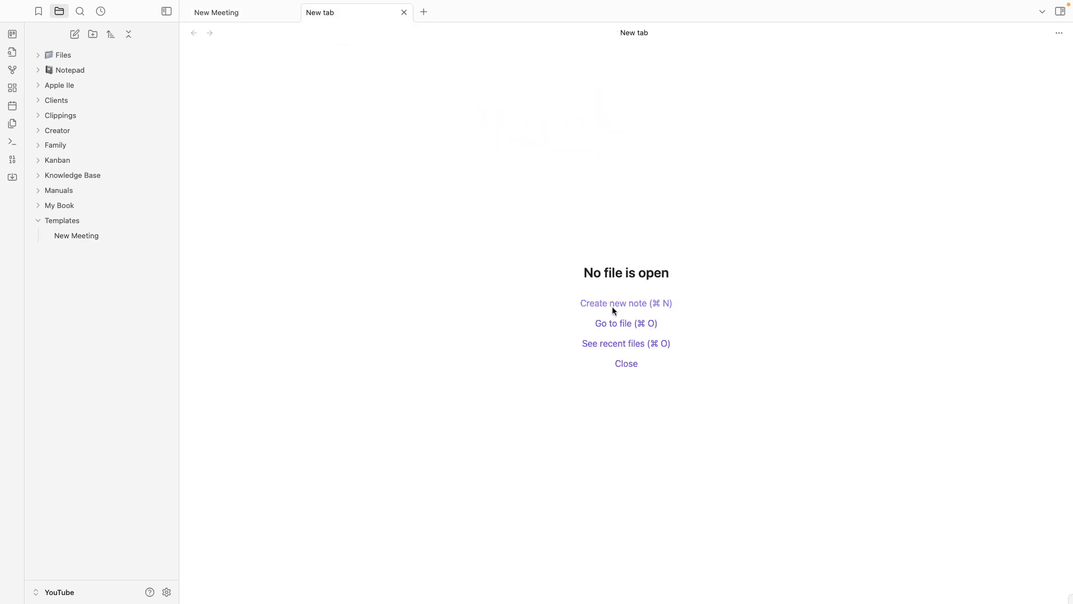
left_click(625, 303)
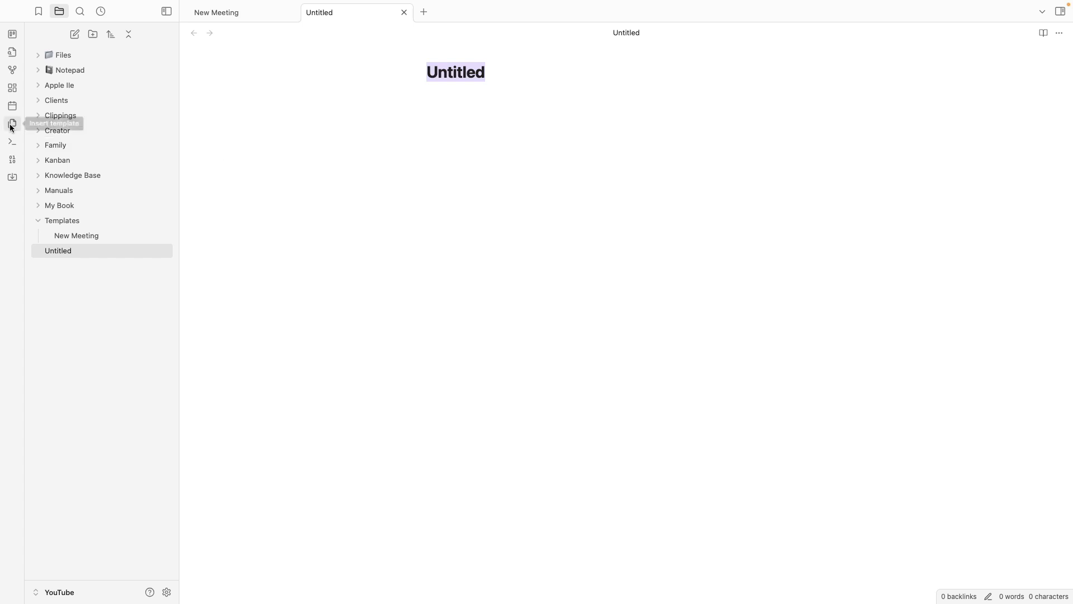
left_click(12, 124)
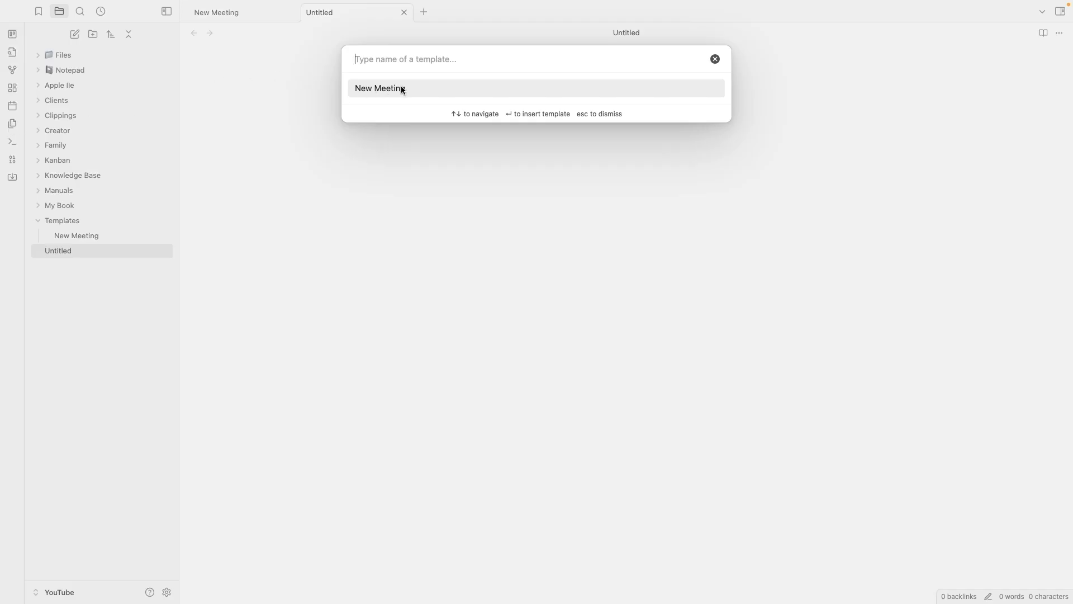
left_click(378, 88)
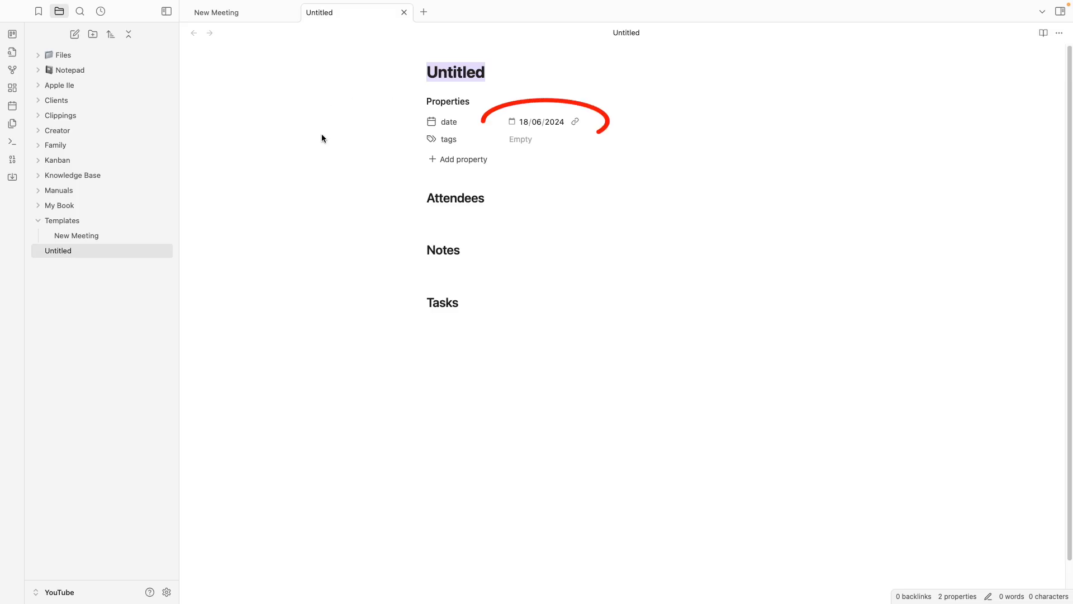